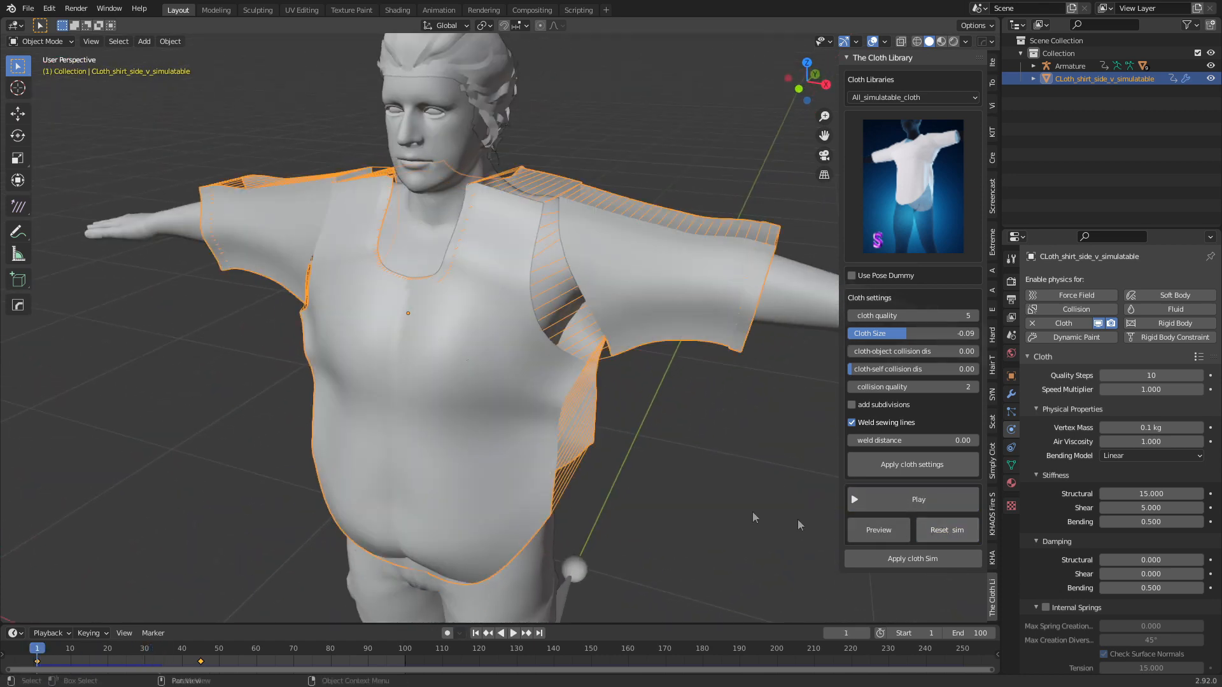
Step: Start the cloth simulation from The Cloth Library panel so the shirt drapes over the torso
{"action": "left_click", "coordinate": [912, 499]}
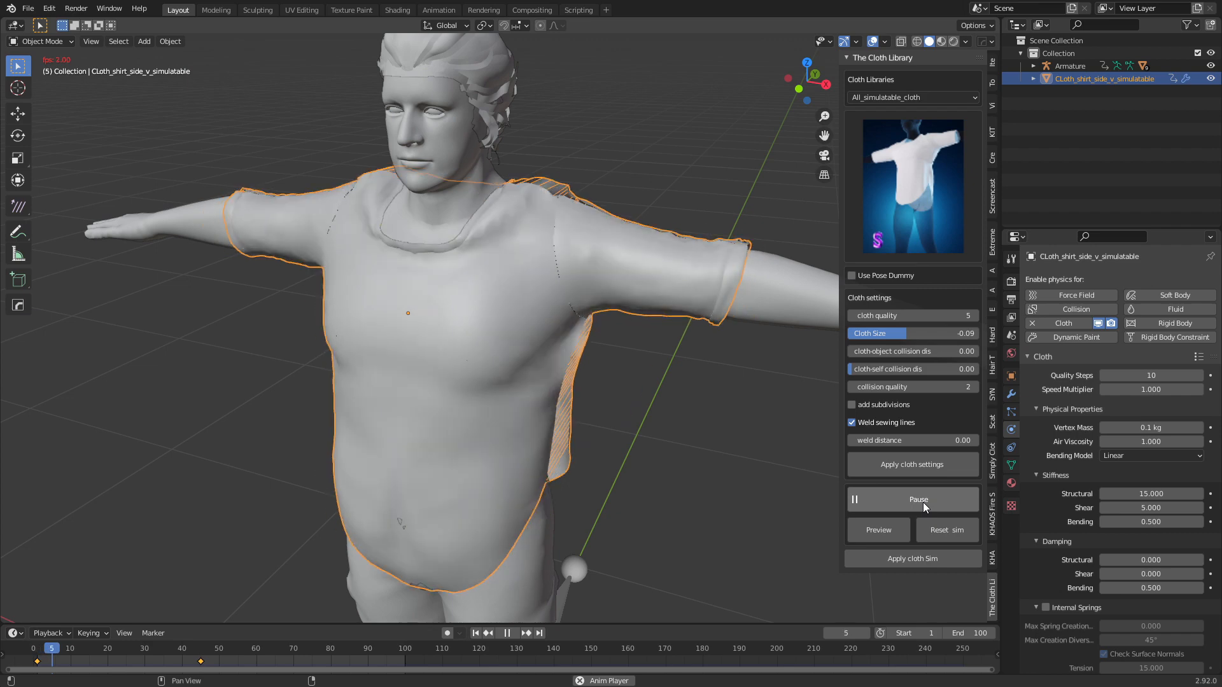